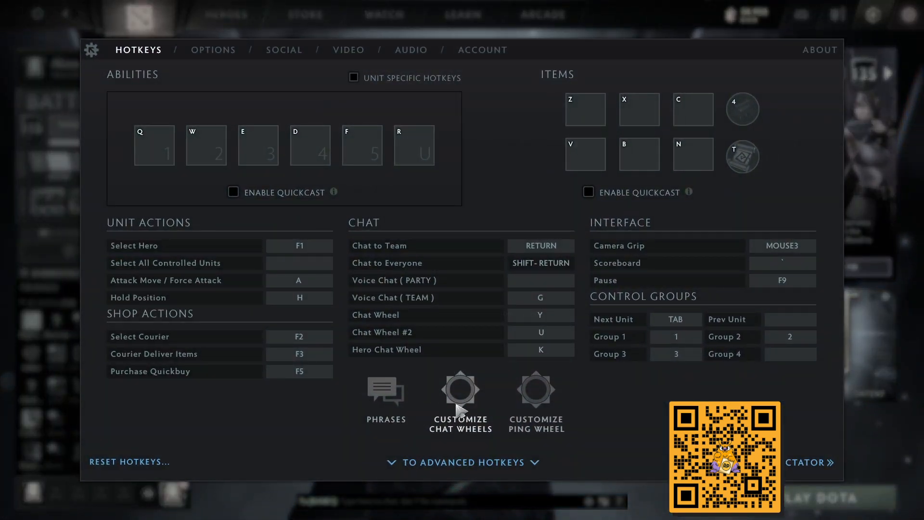
Show the chat wheel customization screen with the primary wheel's eight phrases.
click(460, 401)
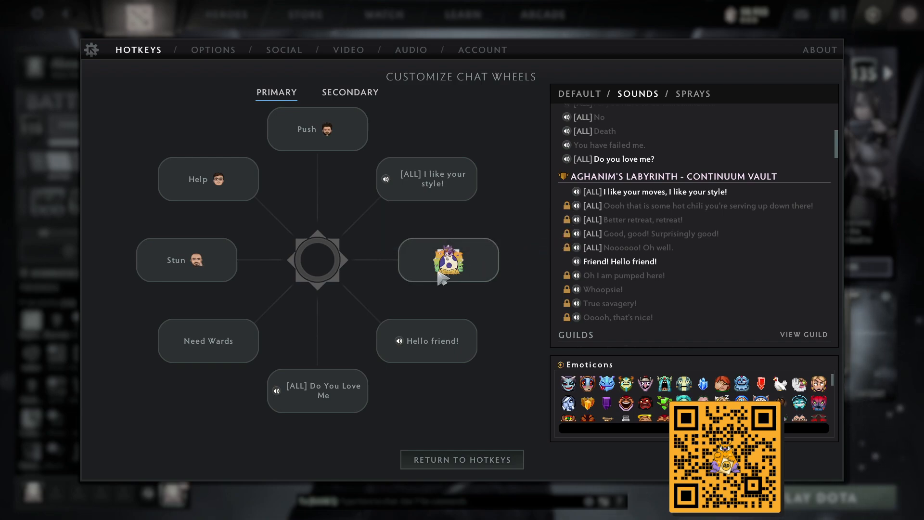
mouse_move(581, 229)
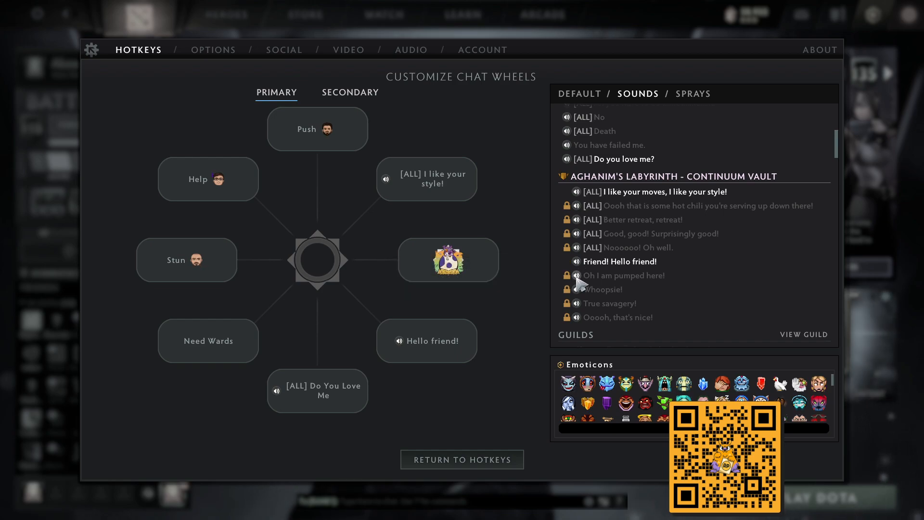
mouse_move(534, 294)
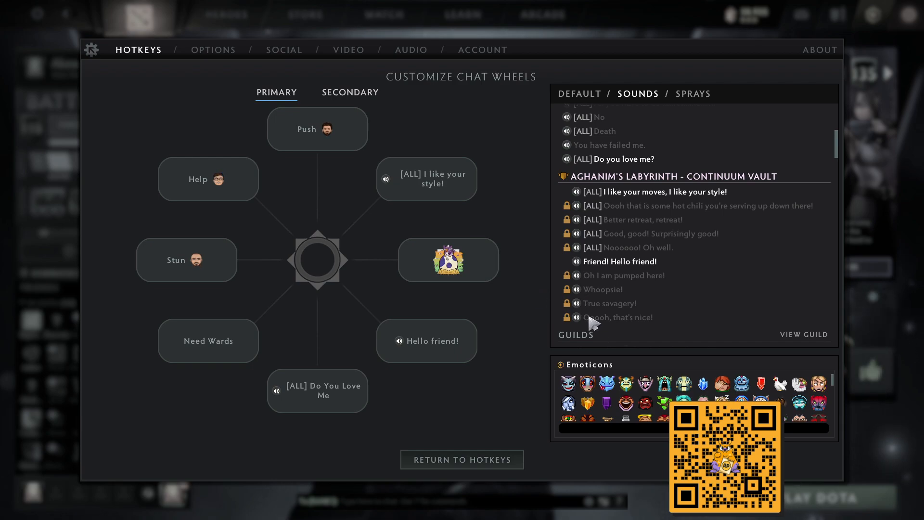
mouse_move(631, 327)
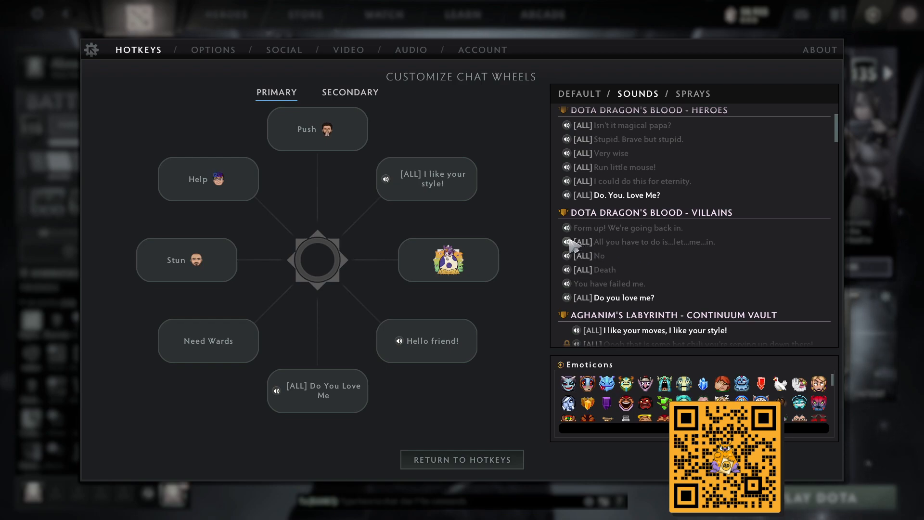
mouse_move(688, 289)
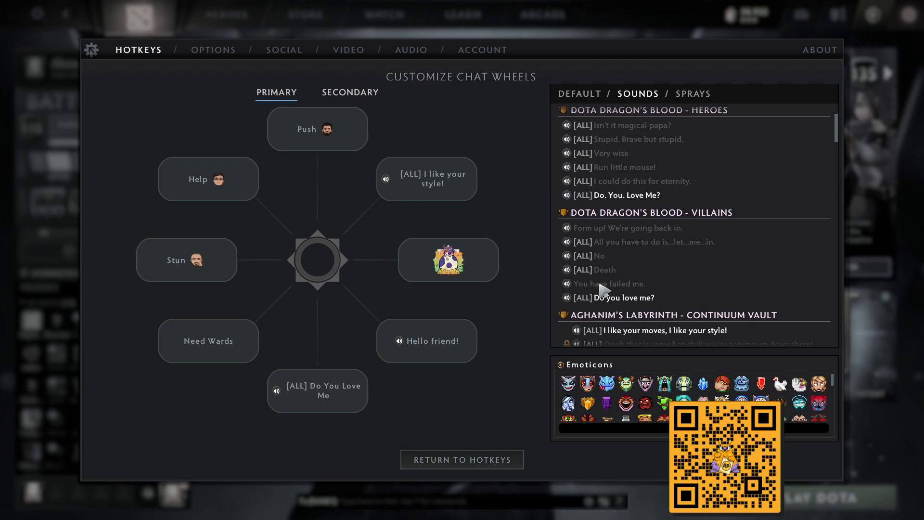
mouse_move(580, 295)
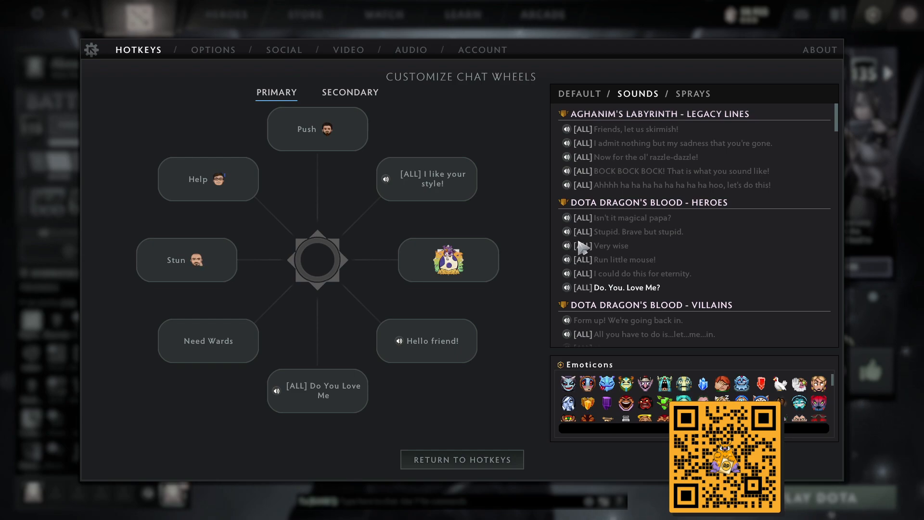
mouse_move(583, 247)
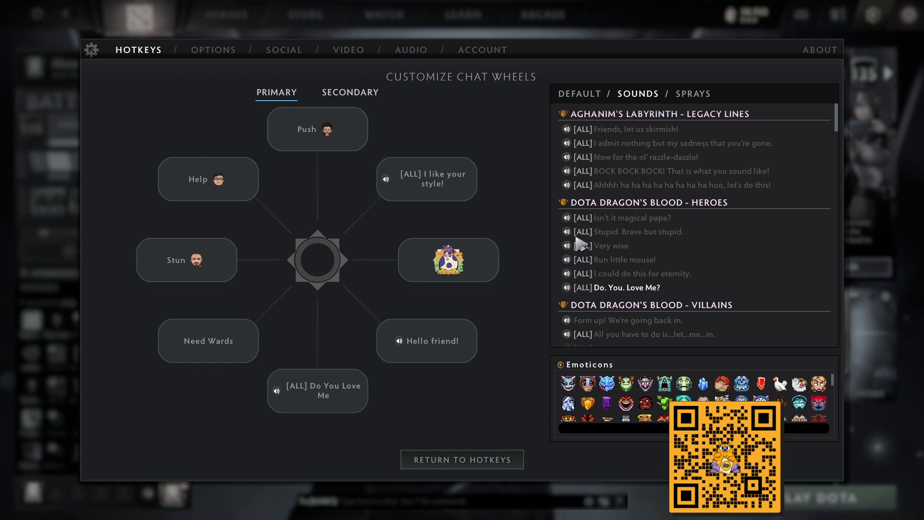
mouse_move(655, 288)
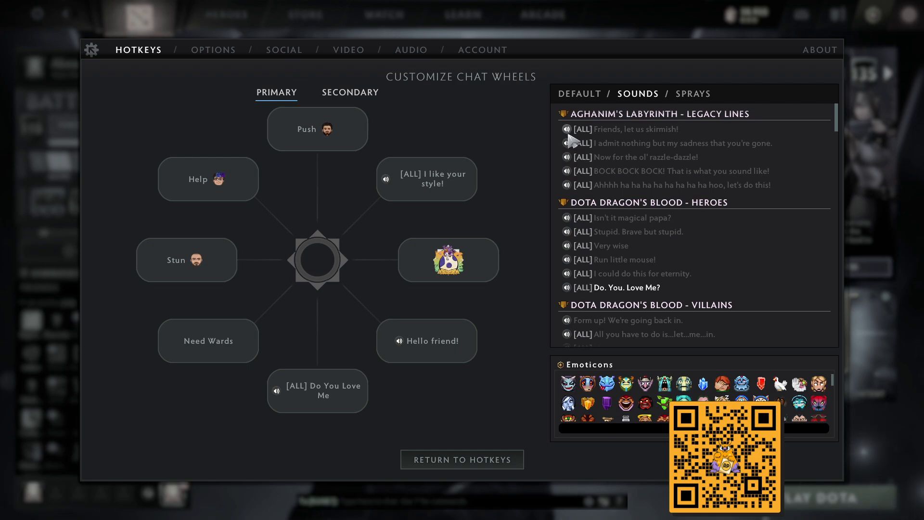
mouse_move(672, 303)
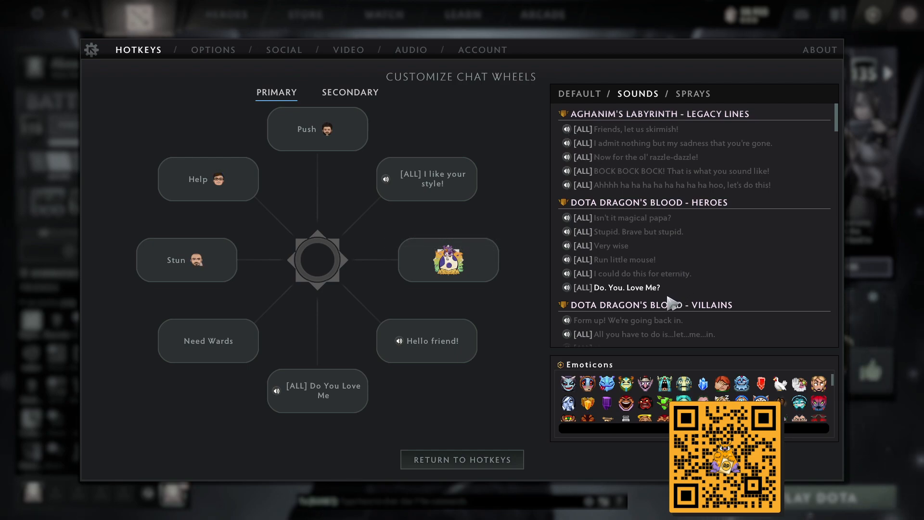
Scroll the Sounds list, then show the About page (version 5,140, gameplay 7.30e).
scroll(down, 3)
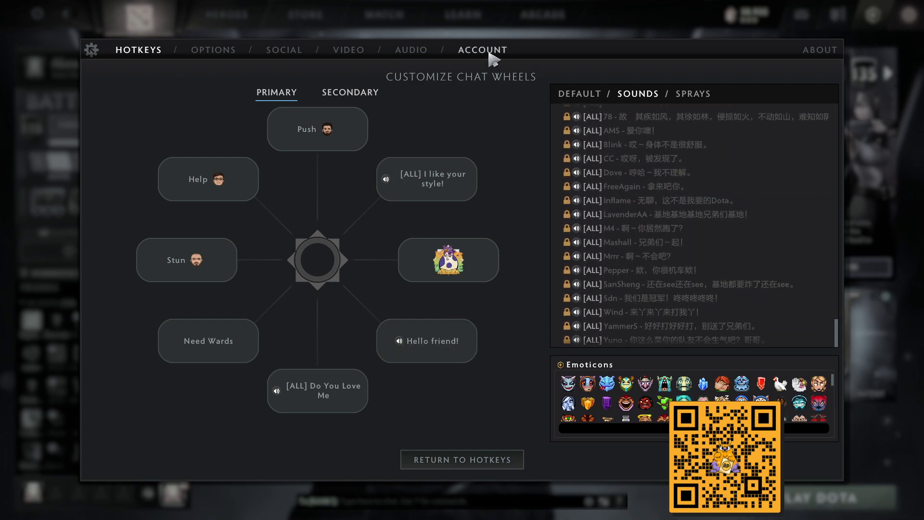
click(820, 49)
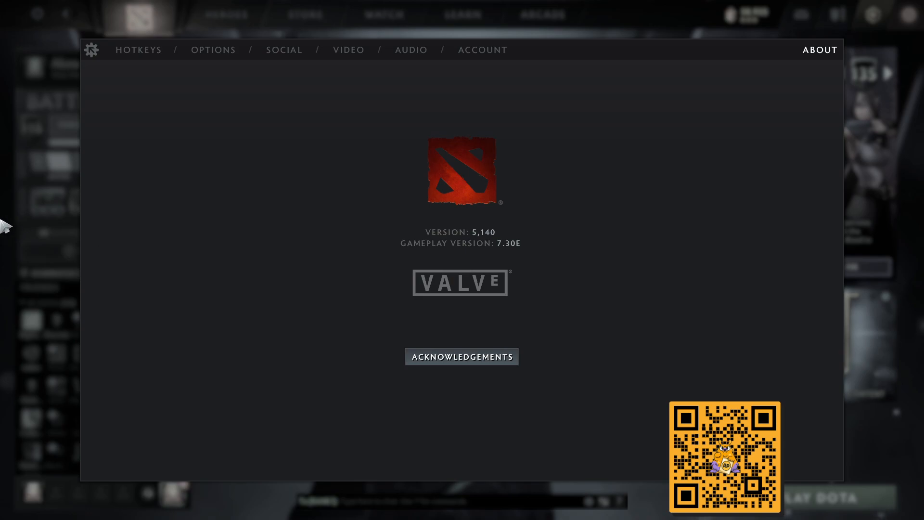